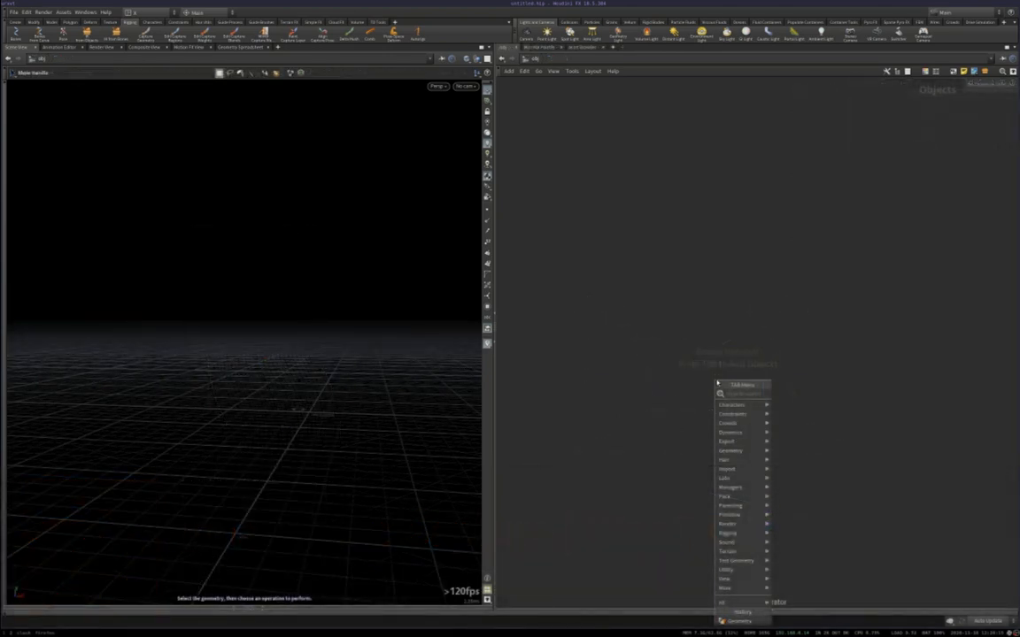
# Create a Geometry object with a tall Box and a Skeleton, placing joints inside the box.
pyautogui.click(730, 450)
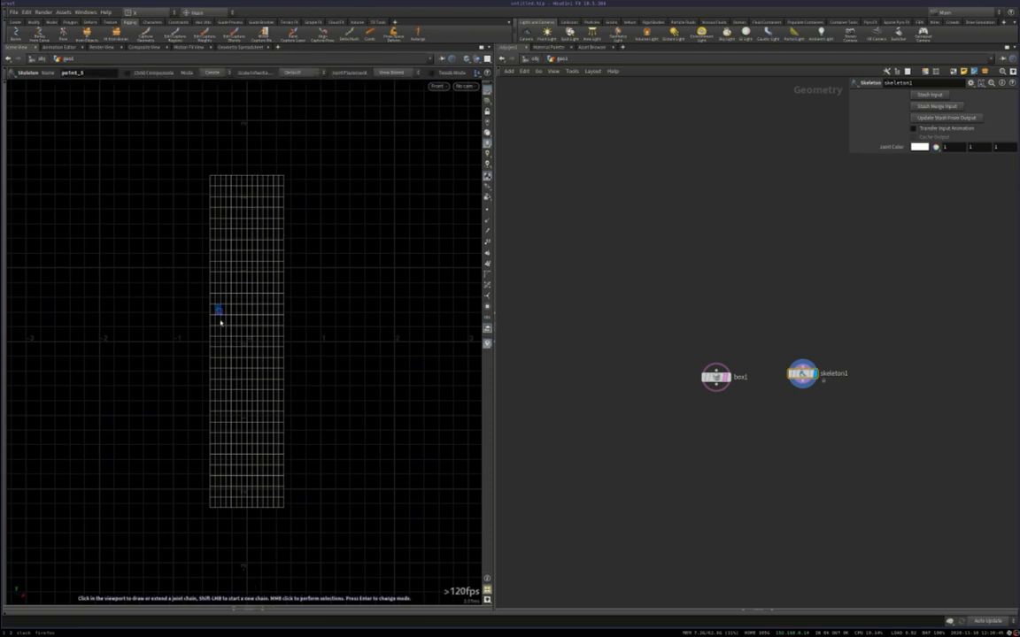
pyautogui.click(247, 484)
pyautogui.write('bone')
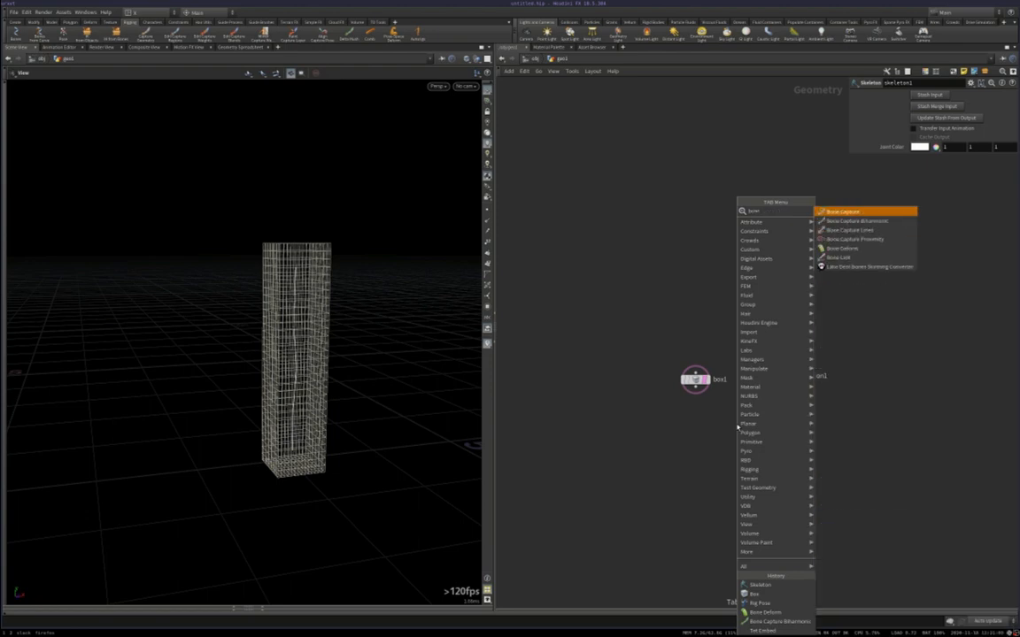
# Place a Bone Capture Lines node and wire skeleton1 into it.
pyautogui.click(850, 229)
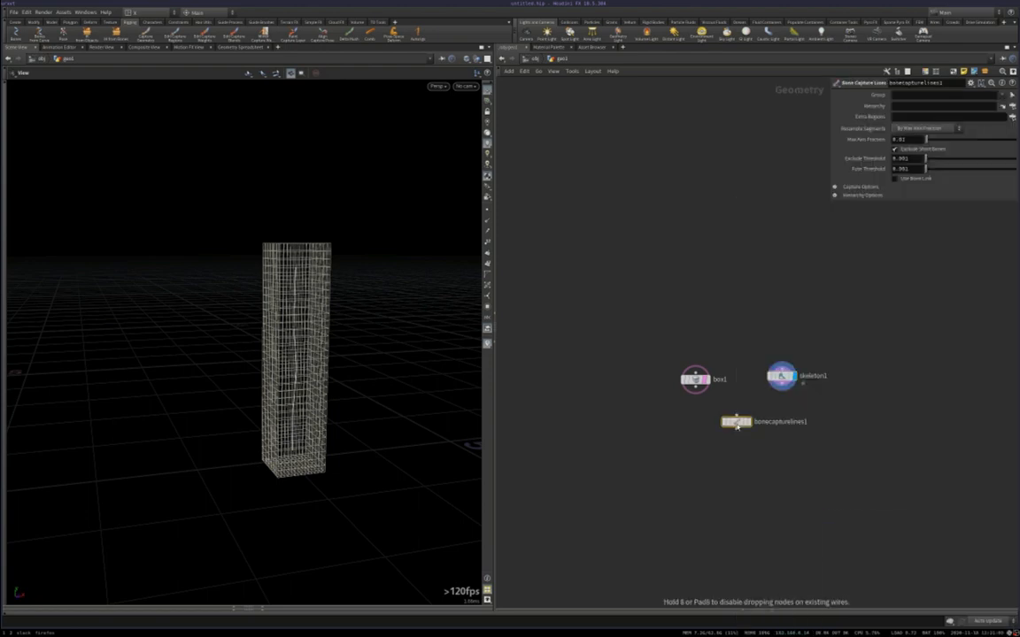
pyautogui.moveTo(737, 421); pyautogui.dragTo(739, 432)
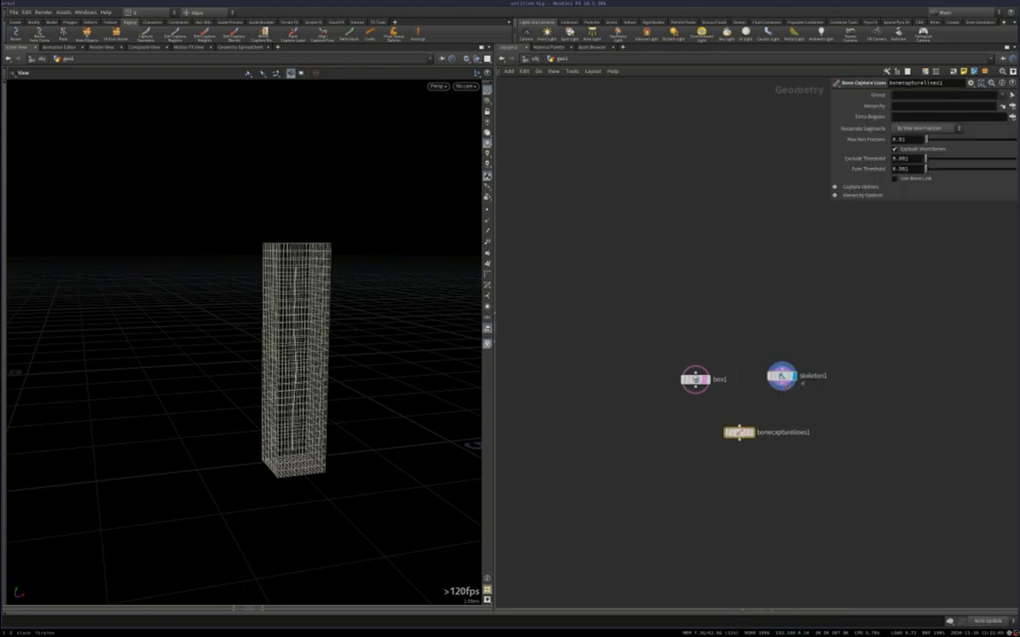
pyautogui.click(739, 432)
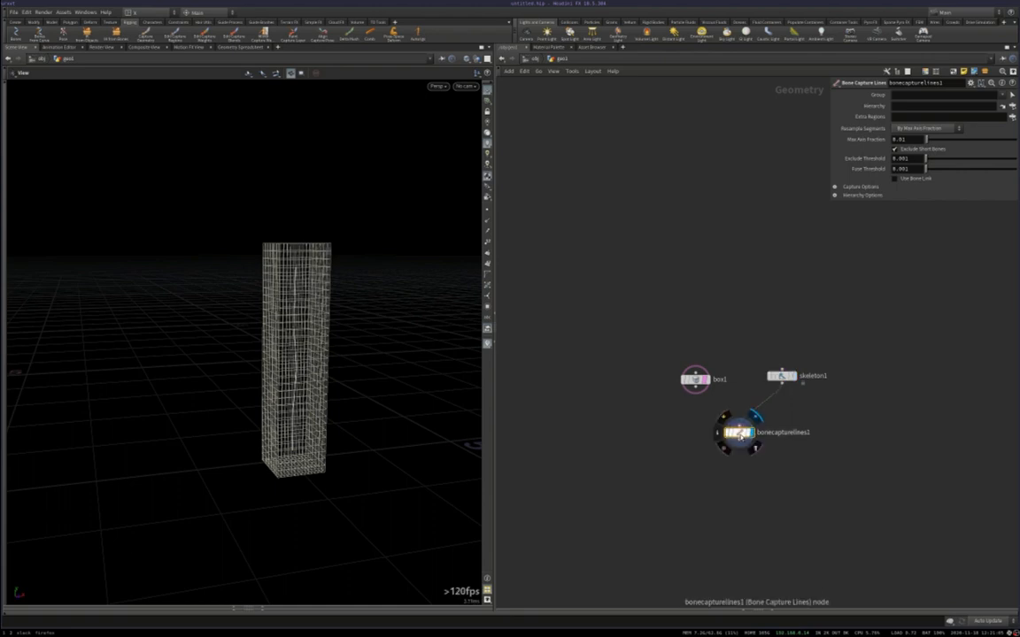
pyautogui.moveTo(739, 432); pyautogui.dragTo(772, 428)
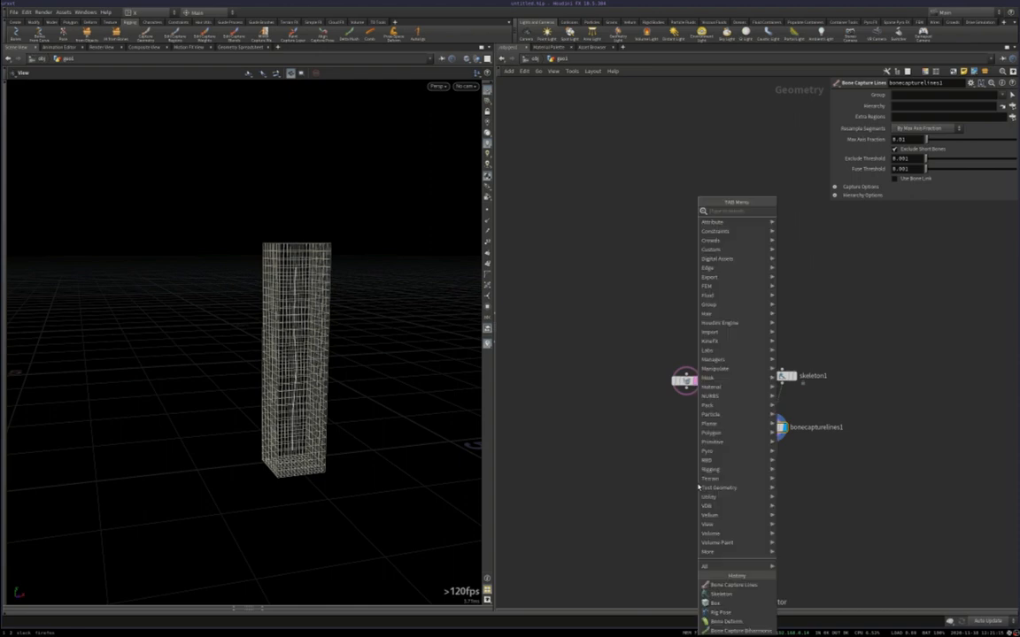
# Add a Tet Embed node taking box1 and bonecapturelines1 and inspect the tetrahedral column.
pyautogui.write('tet')
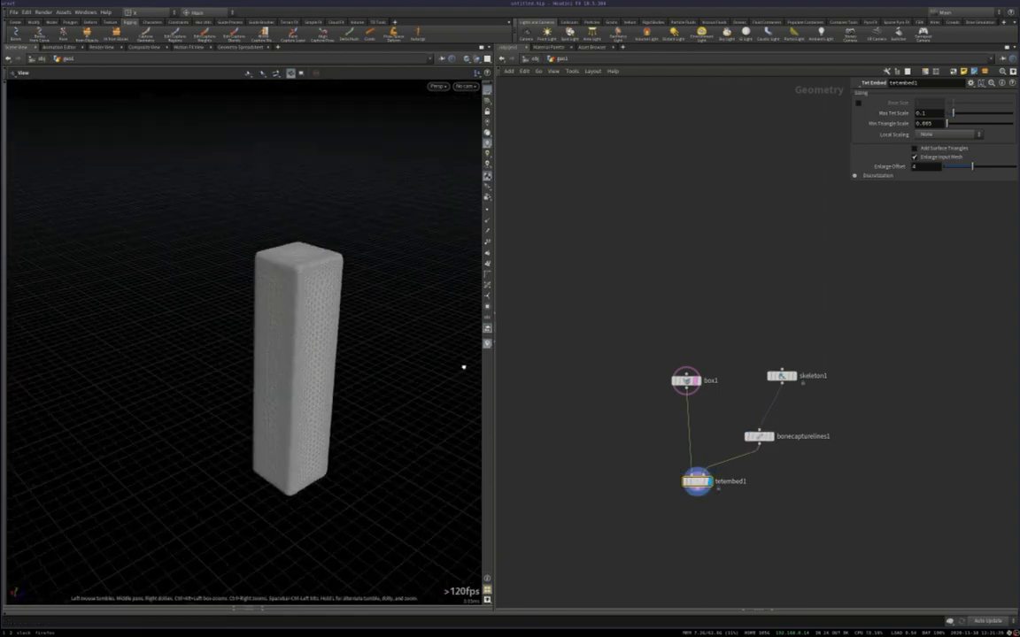
pyautogui.moveTo(380, 372); pyautogui.dragTo(323, 347)
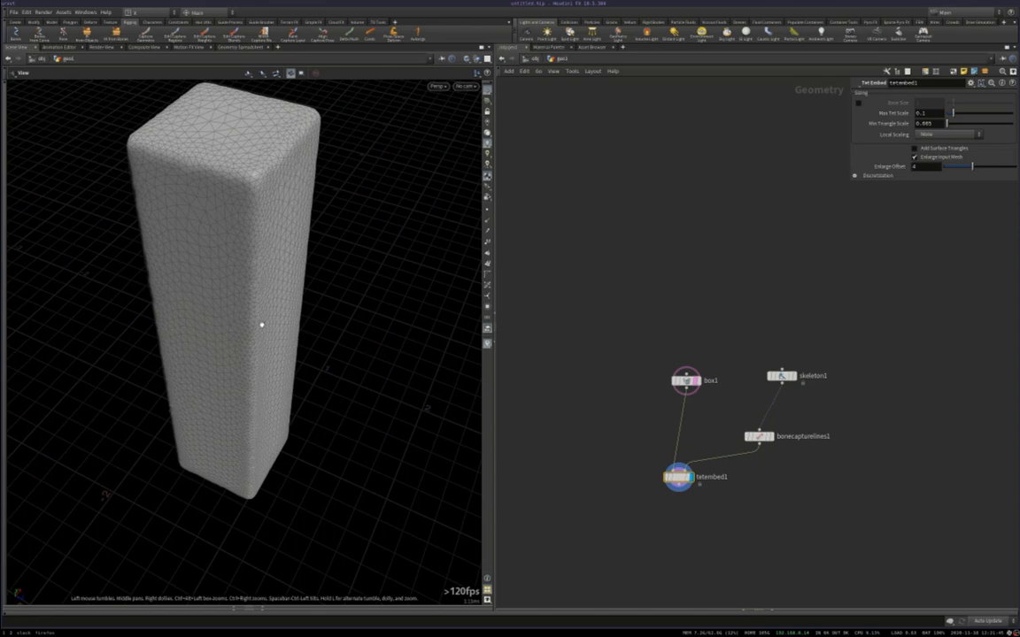
pyautogui.moveTo(263, 277)
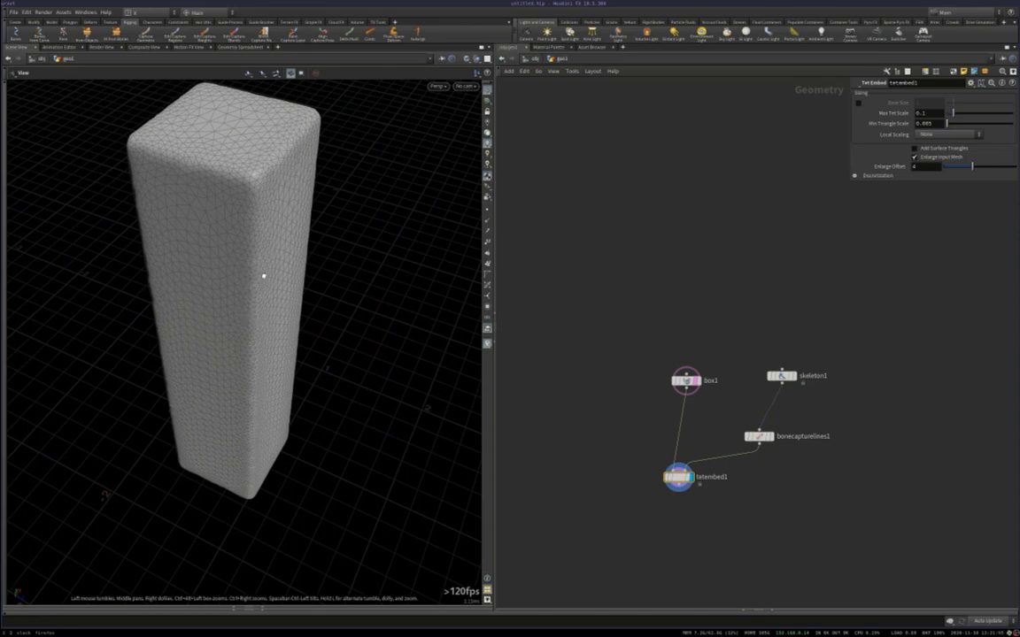
pyautogui.moveTo(263, 275); pyautogui.dragTo(235, 234)
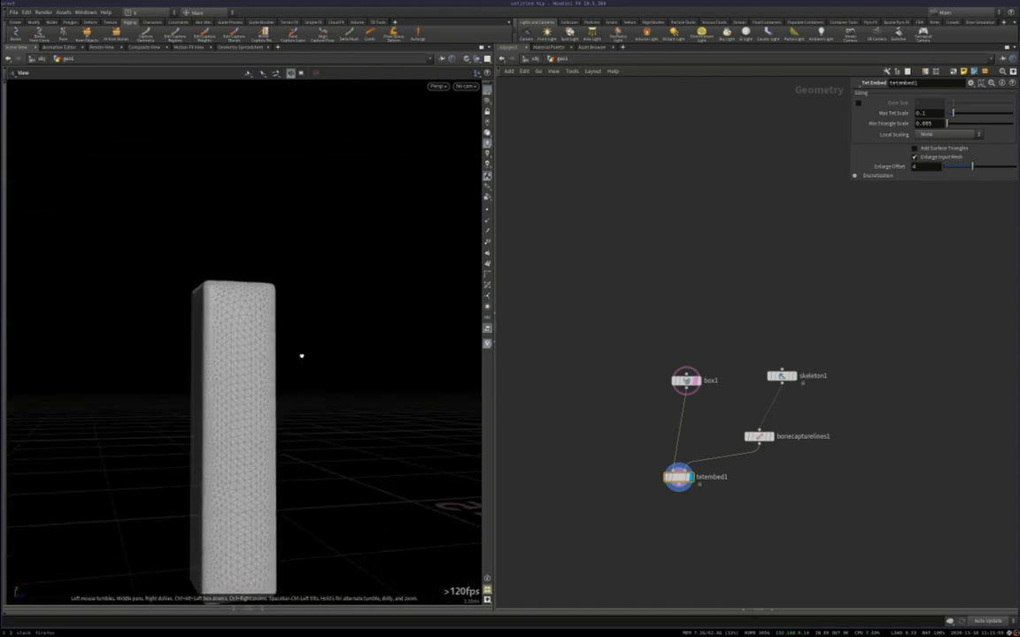
pyautogui.moveTo(301, 356); pyautogui.dragTo(229, 379)
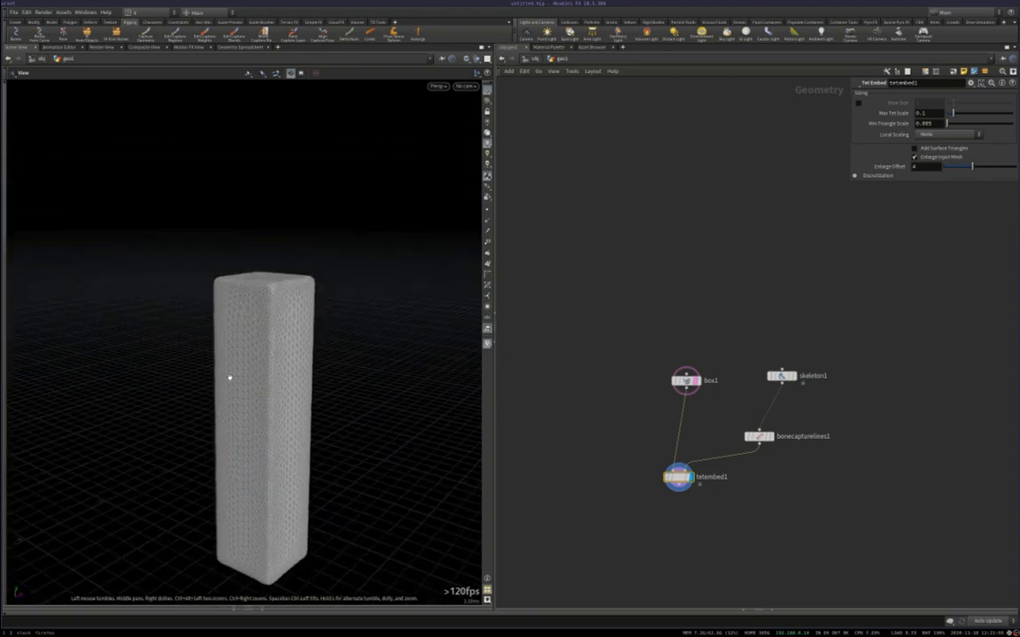
pyautogui.moveTo(677, 477); pyautogui.dragTo(657, 472)
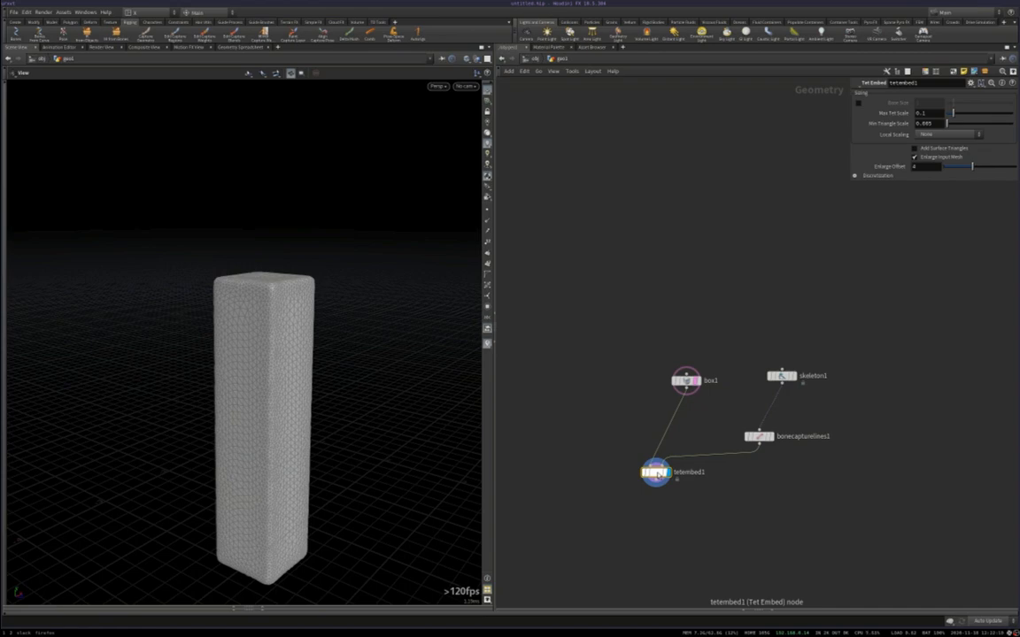
pyautogui.moveTo(655, 472); pyautogui.dragTo(588, 462)
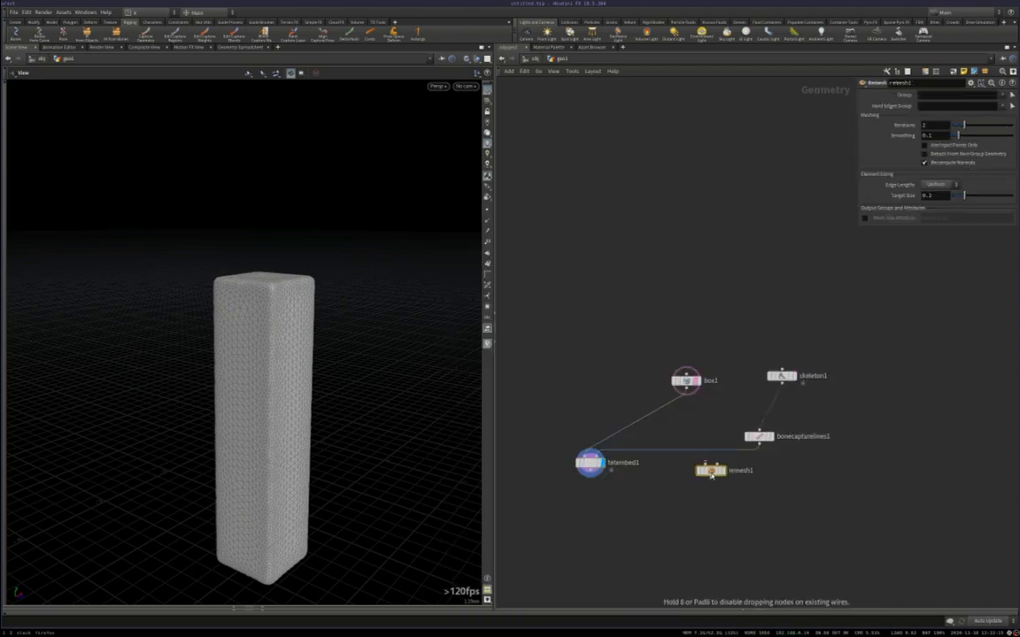
# Remesh box1 and feed remesh1 plus bonecapturelines1 into a Tet Conform node.
pyautogui.moveTo(711, 470); pyautogui.dragTo(695, 415)
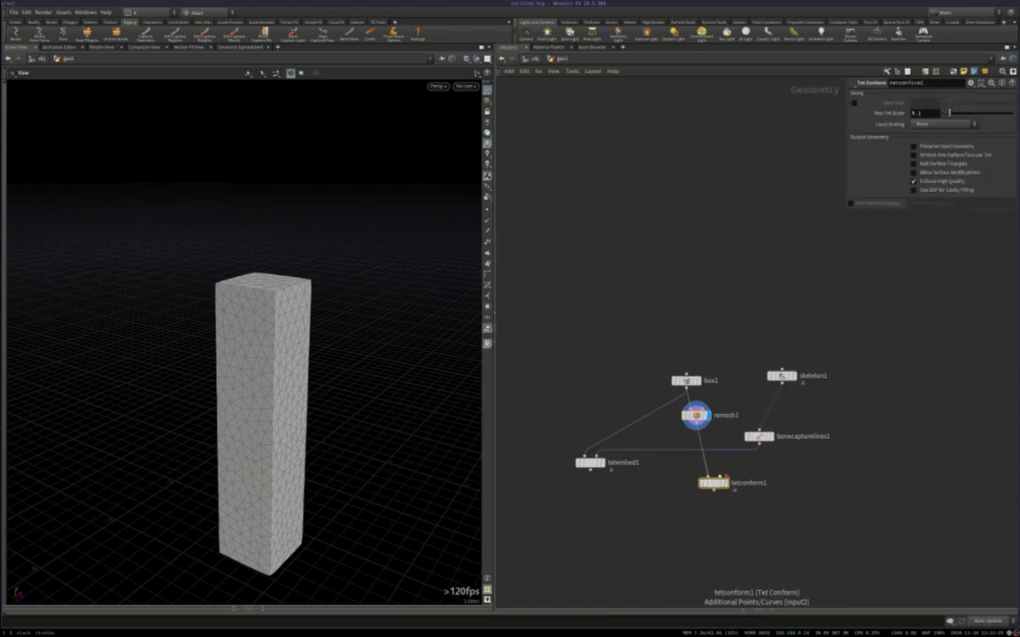
pyautogui.click(714, 482)
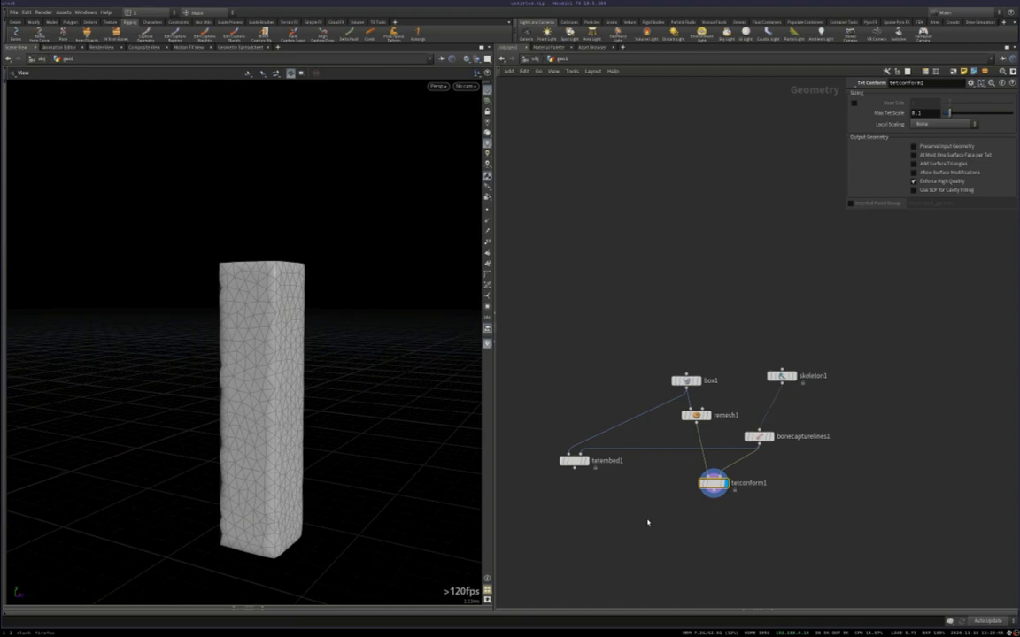
# Add Bone Capture Biharmonic wired from box1 and tetconform1 and check its capture weights.
pyautogui.press('Tab')
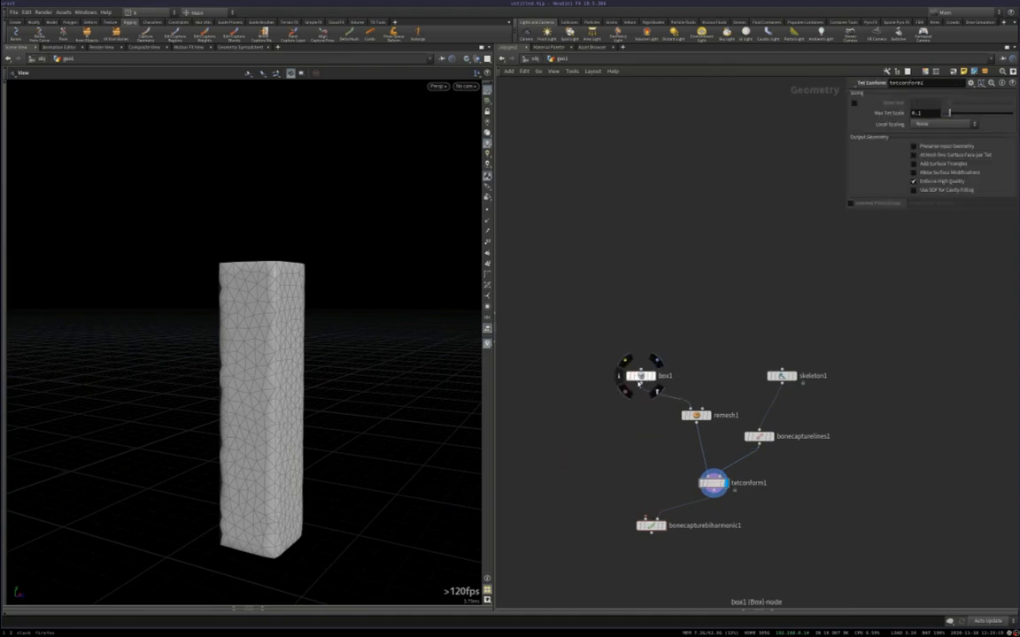
pyautogui.click(652, 522)
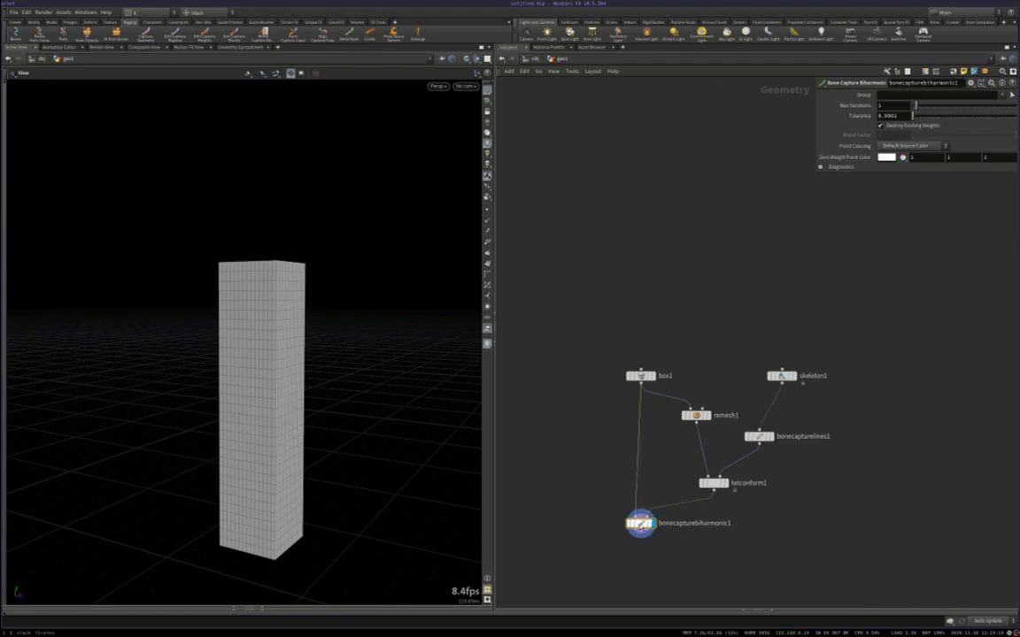
pyautogui.moveTo(173, 95)
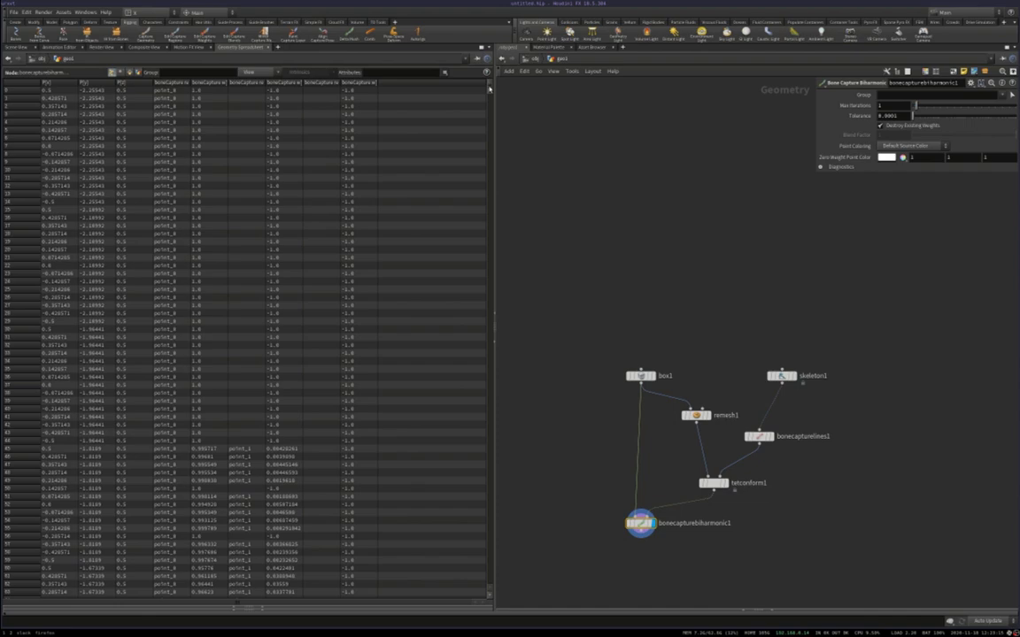
pyautogui.scroll(-3)
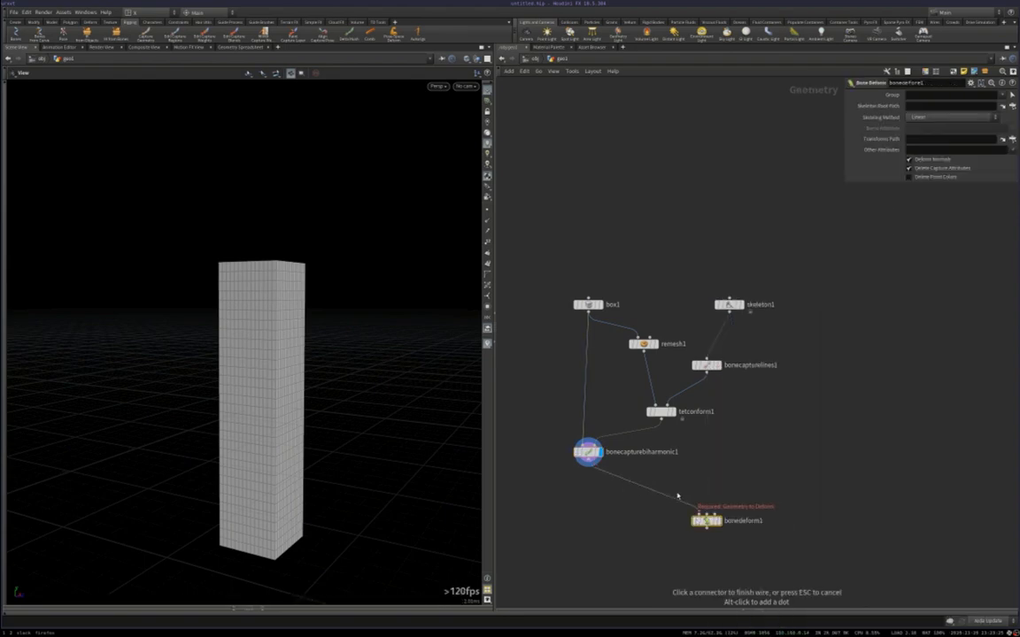
# Wire bonecapturebiharmonic1 and skeleton1 into a Bone Deform node placed under the skeleton.
pyautogui.click(694, 512)
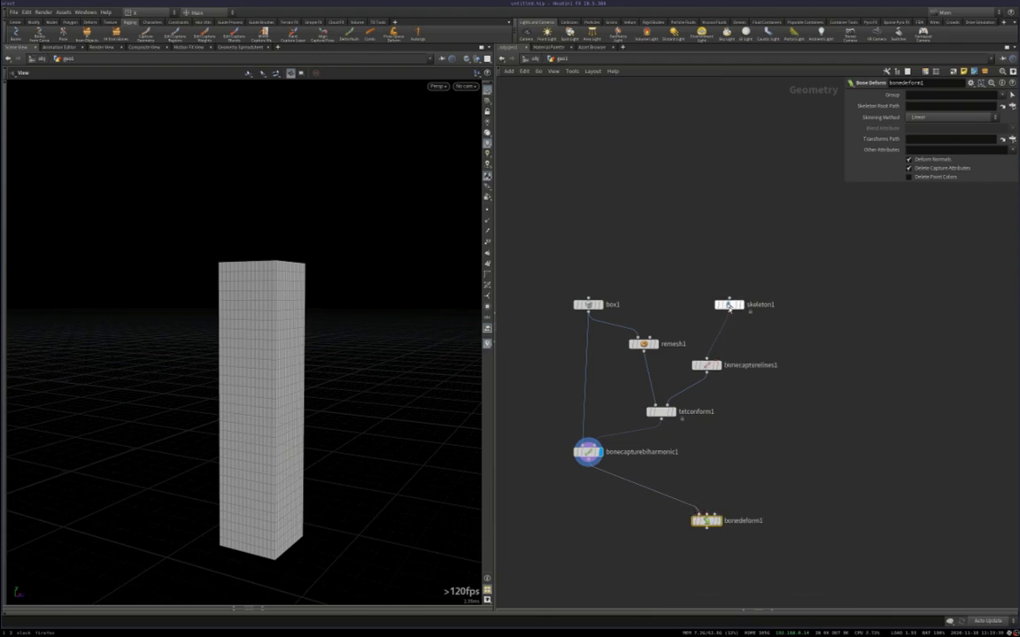
pyautogui.moveTo(730, 305); pyautogui.dragTo(764, 309)
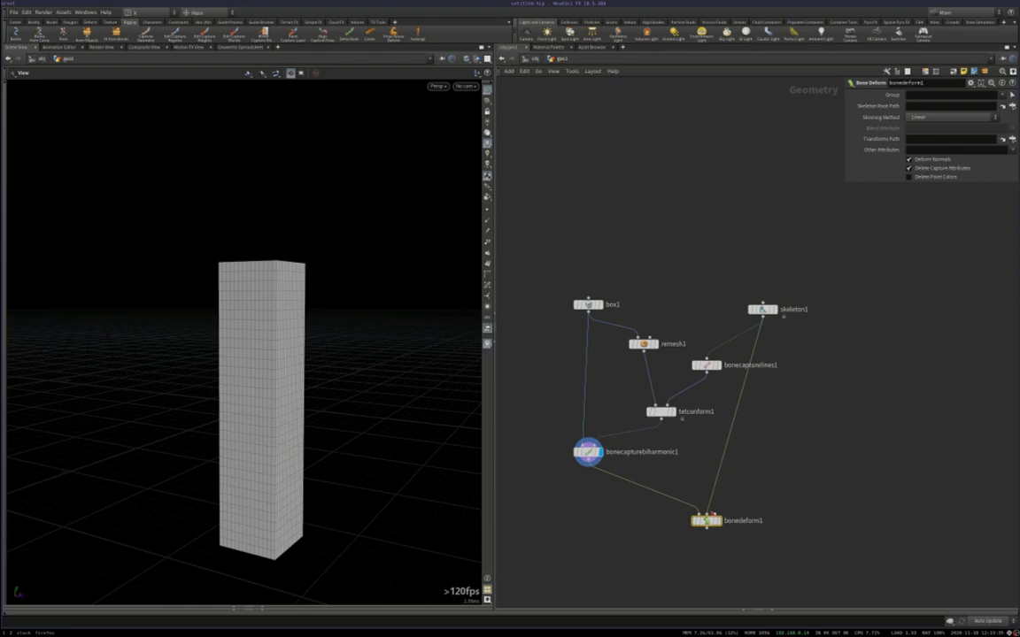
pyautogui.moveTo(705, 521); pyautogui.dragTo(763, 517)
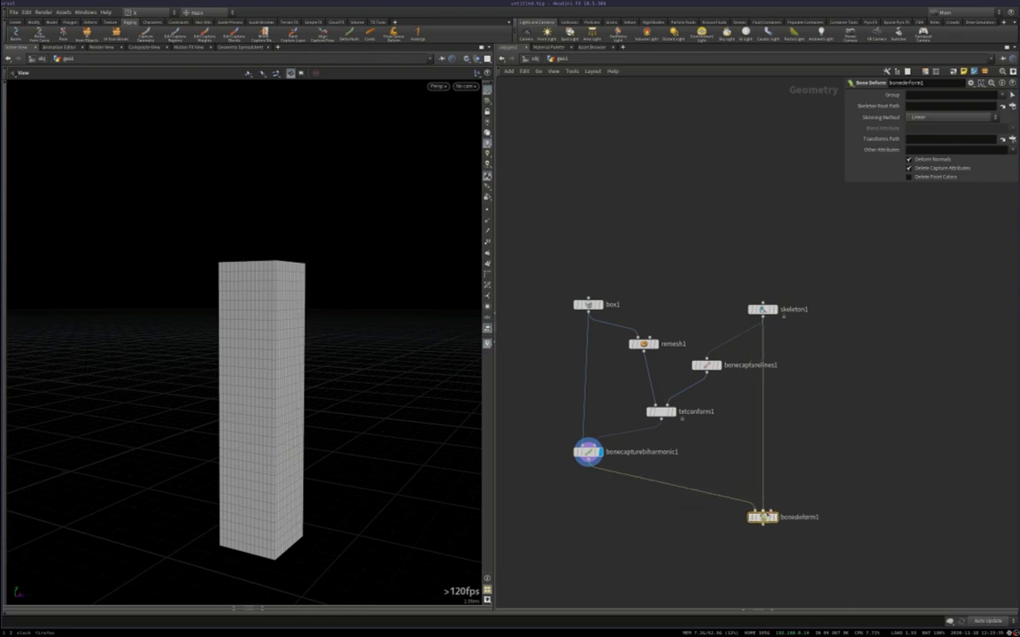
pyautogui.moveTo(794, 429)
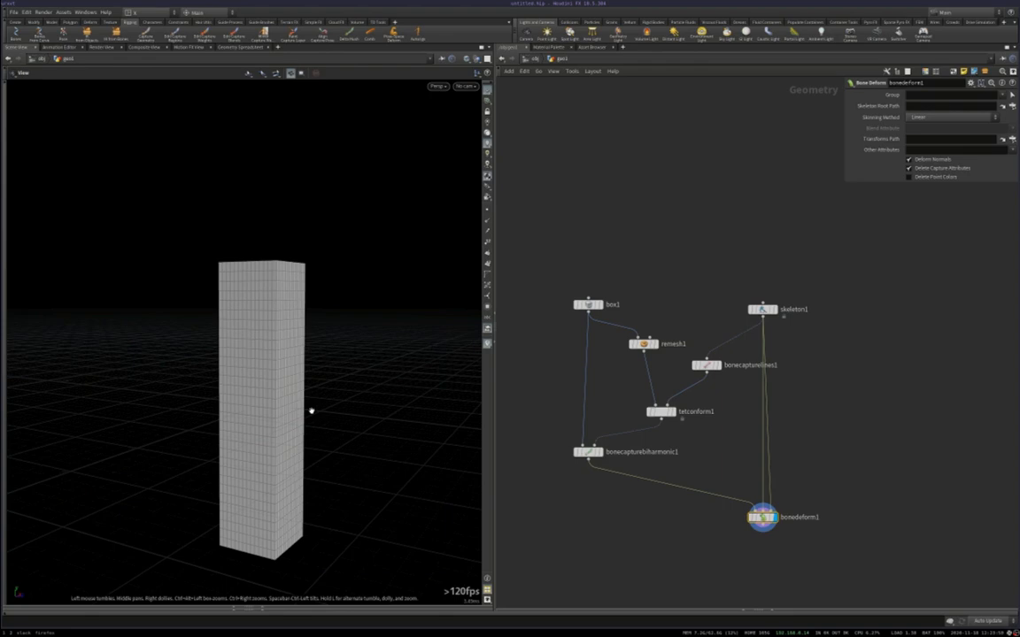
pyautogui.press('Tab')
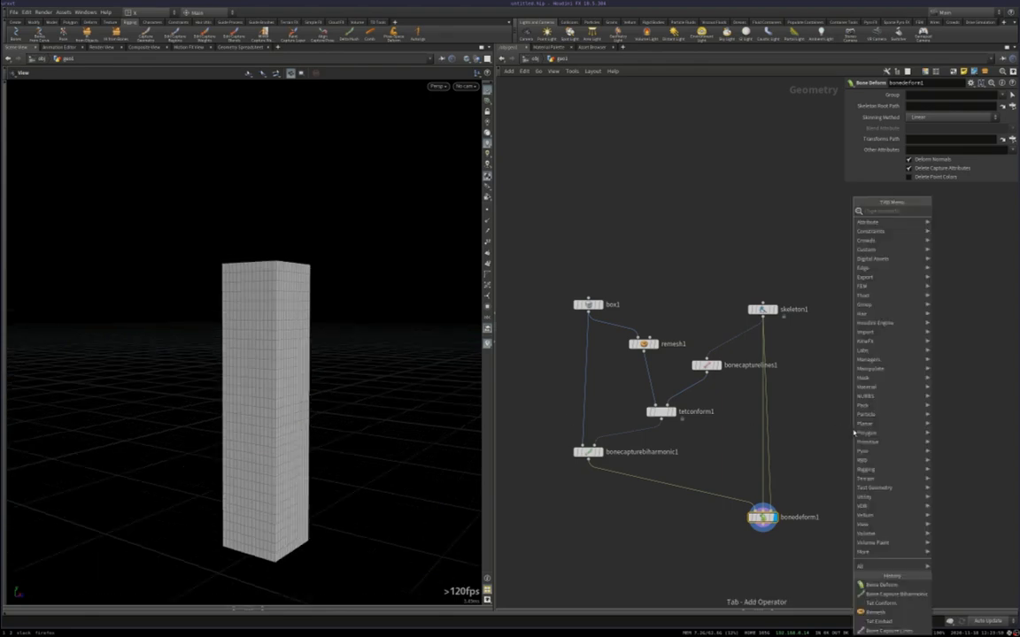
# Insert a Rig Pose between skeleton1 and bonedeform1 and rotate joints to bend the box.
pyautogui.write('rig')
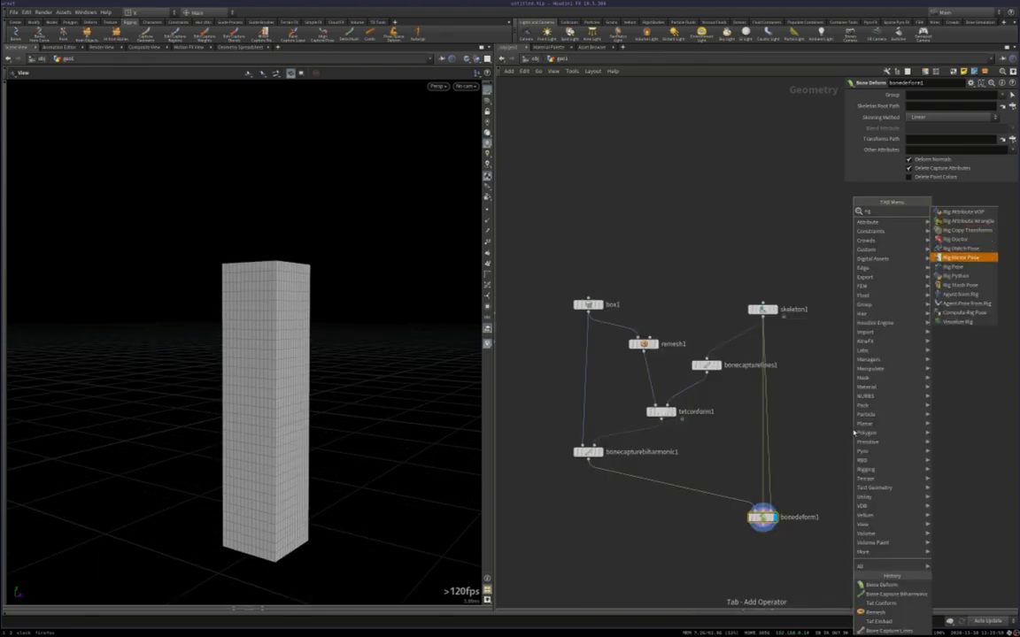
pyautogui.click(960, 257)
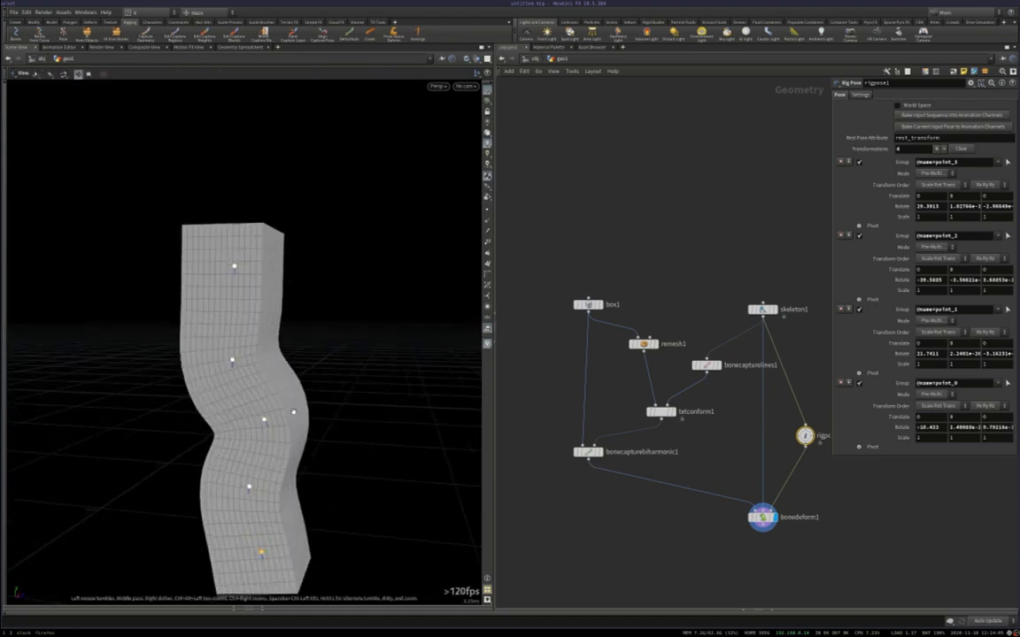
pyautogui.click(762, 309)
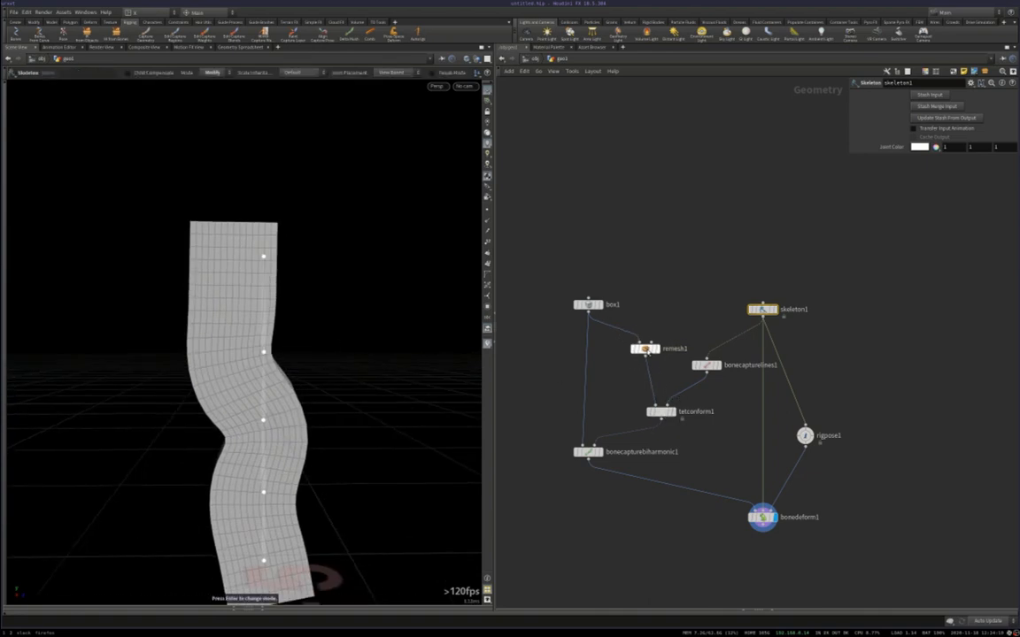
pyautogui.click(659, 412)
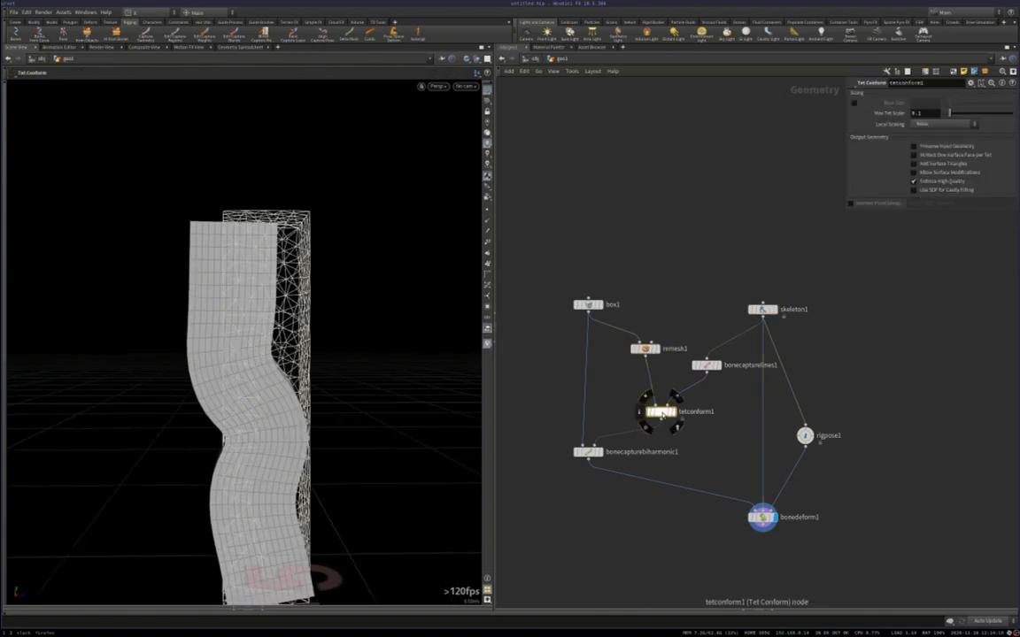
pyautogui.click(644, 348)
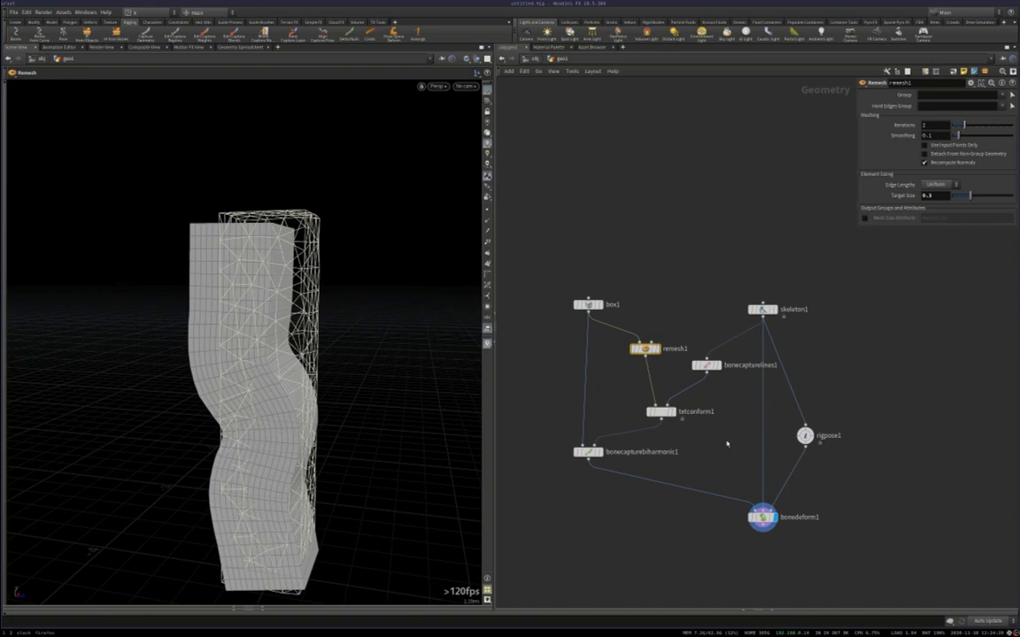
pyautogui.click(659, 411)
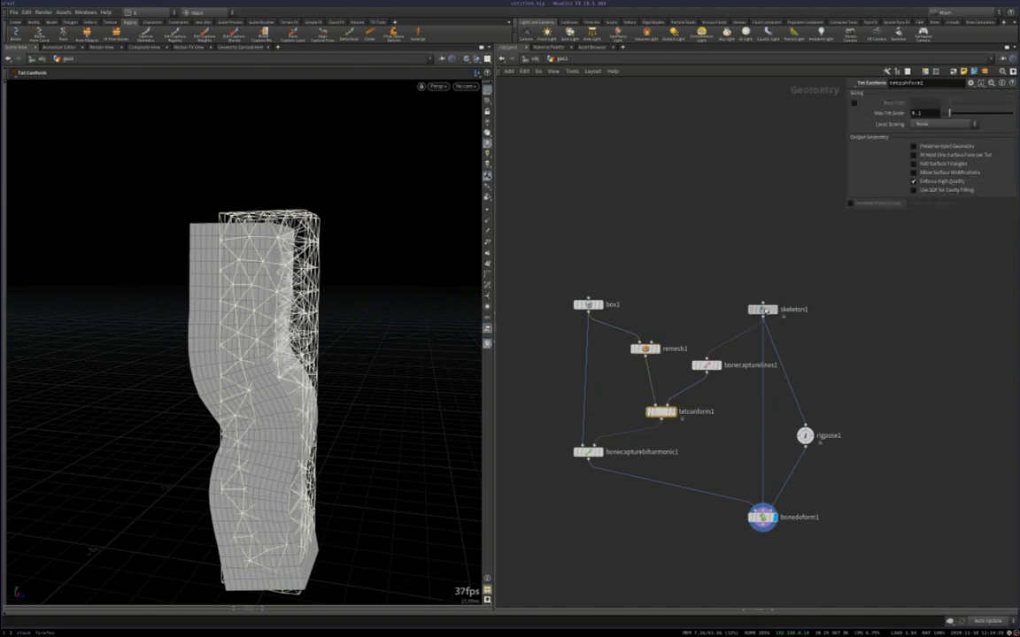